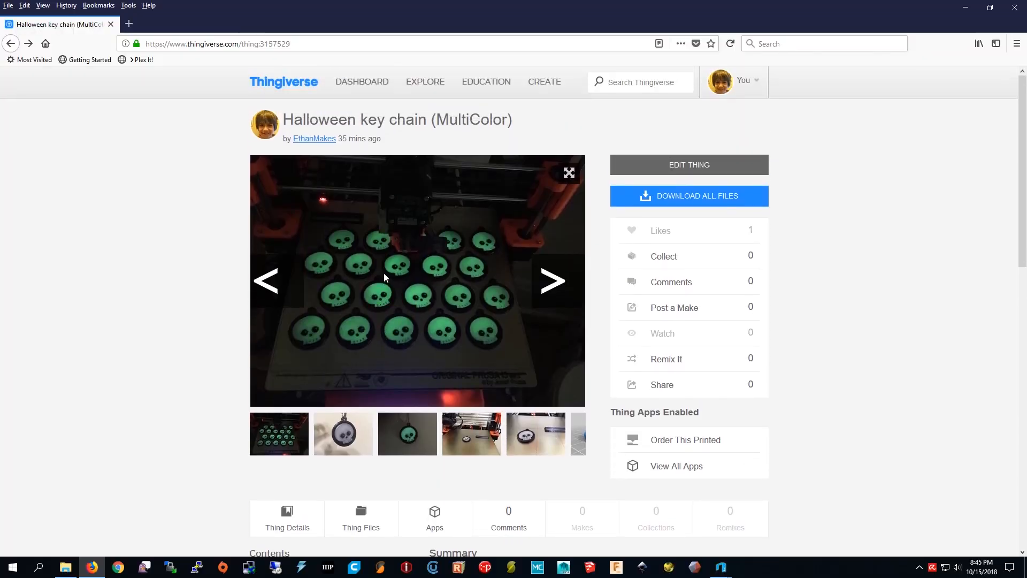
pyautogui.moveTo(302, 168)
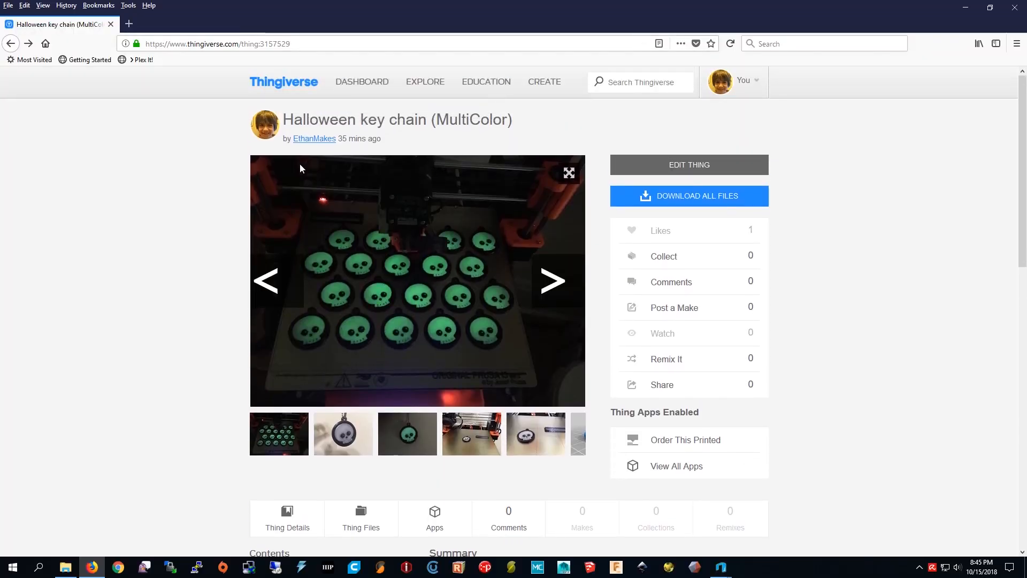
pyautogui.moveTo(401, 155)
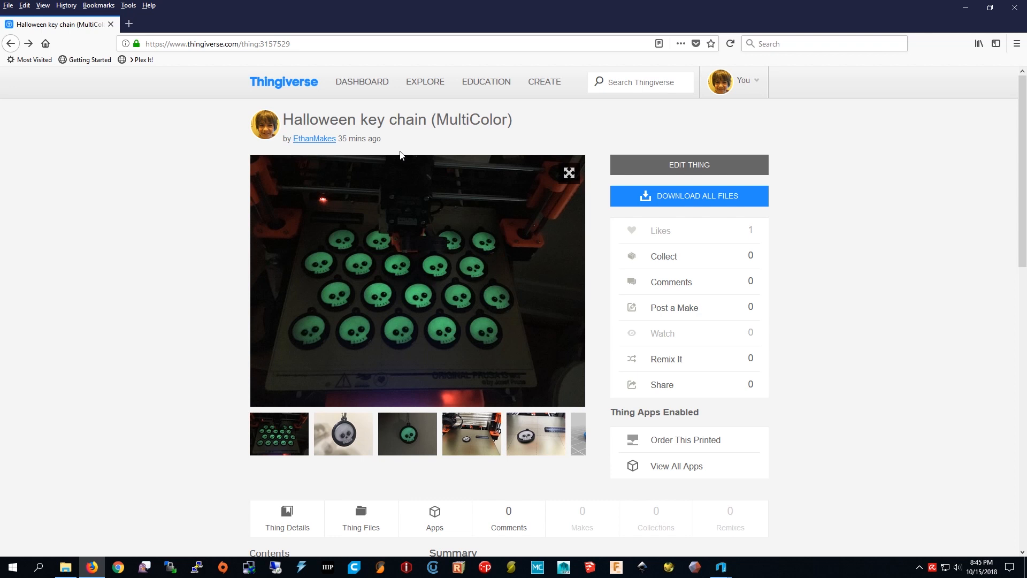
pyautogui.moveTo(480, 143)
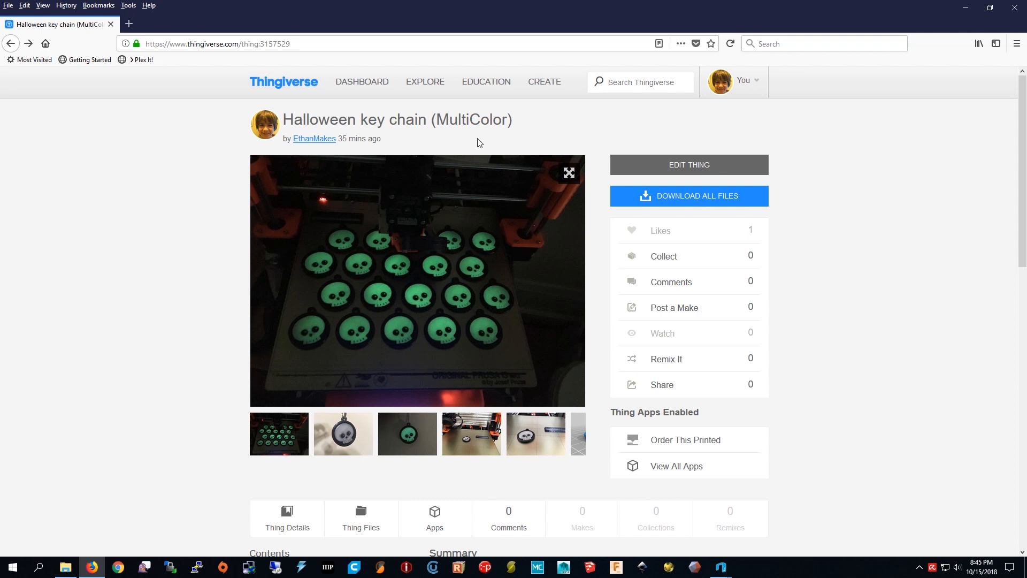
pyautogui.moveTo(735, 113)
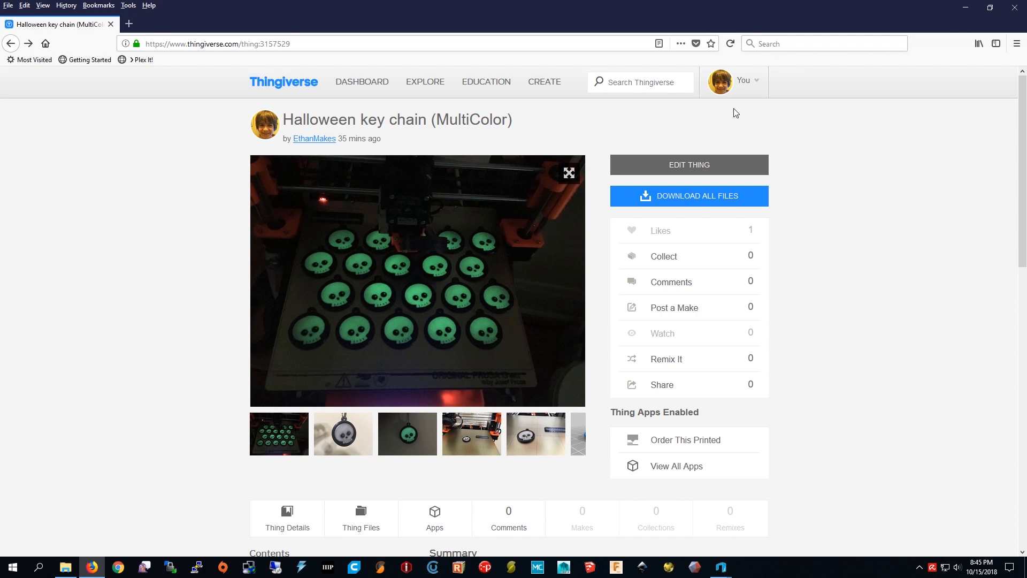
pyautogui.moveTo(430, 163)
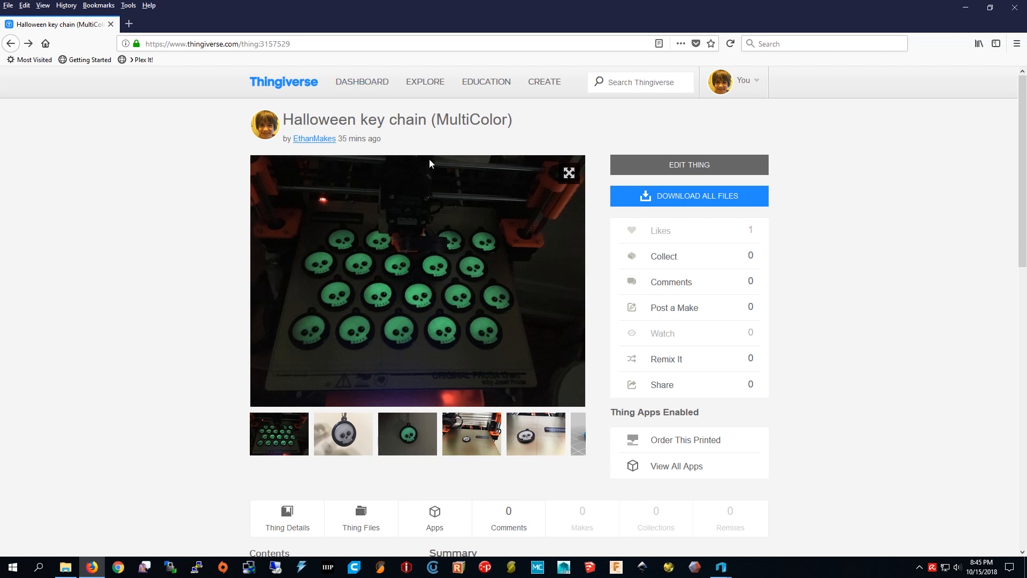
pyautogui.moveTo(540, 280)
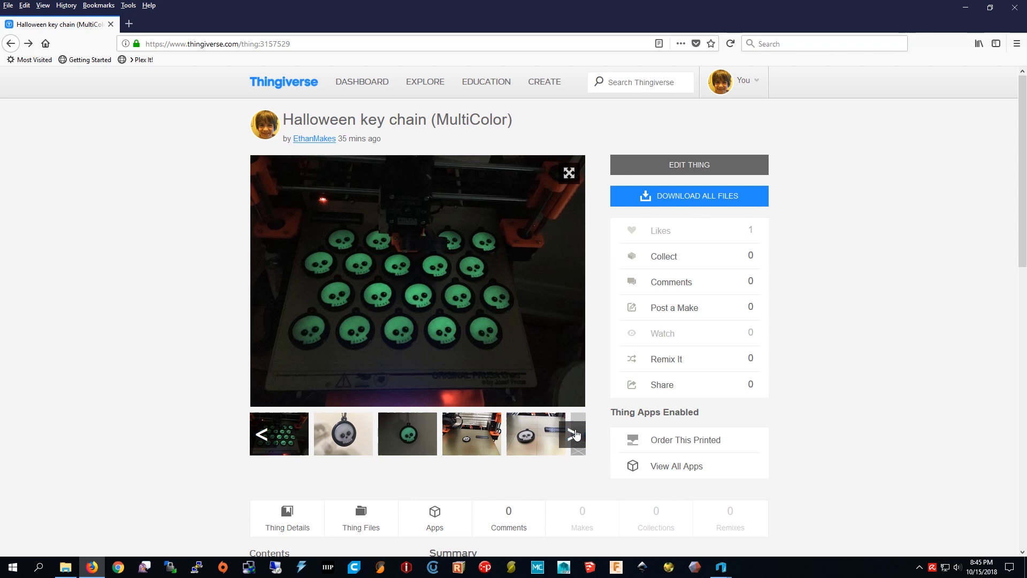
# Step: Advance the Thingiverse gallery to the 3D render thumbnails and dismiss the stray popup
pyautogui.click(574, 435)
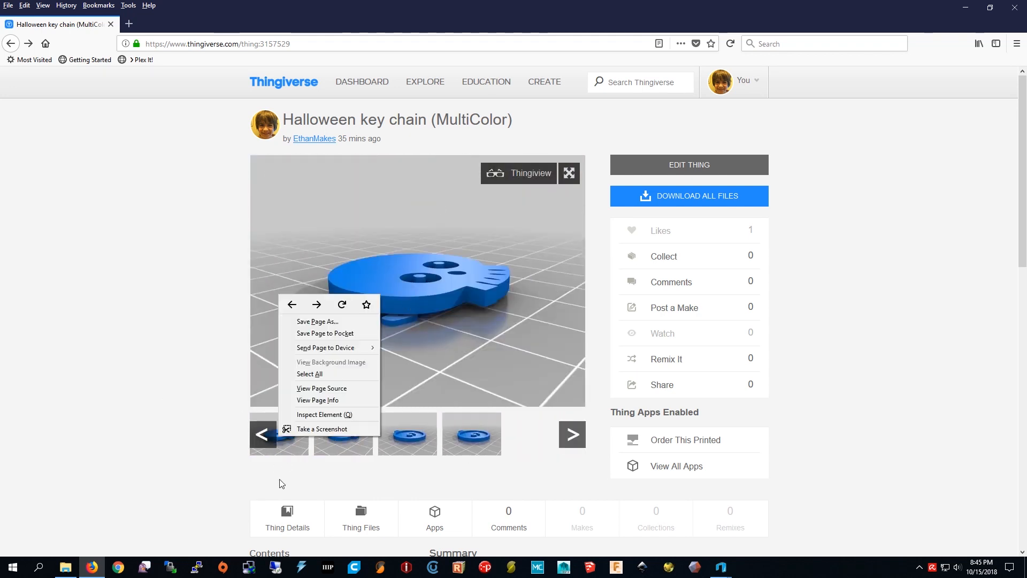
pyautogui.click(493, 288)
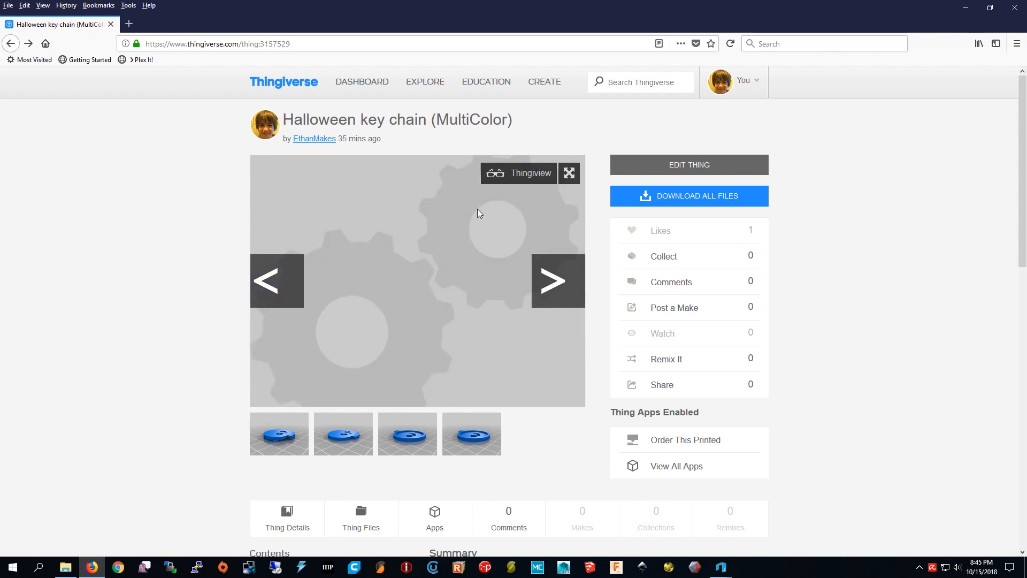
# Step: Show the Thing Files list with the four skull keychain STL parts
pyautogui.scroll(-3)
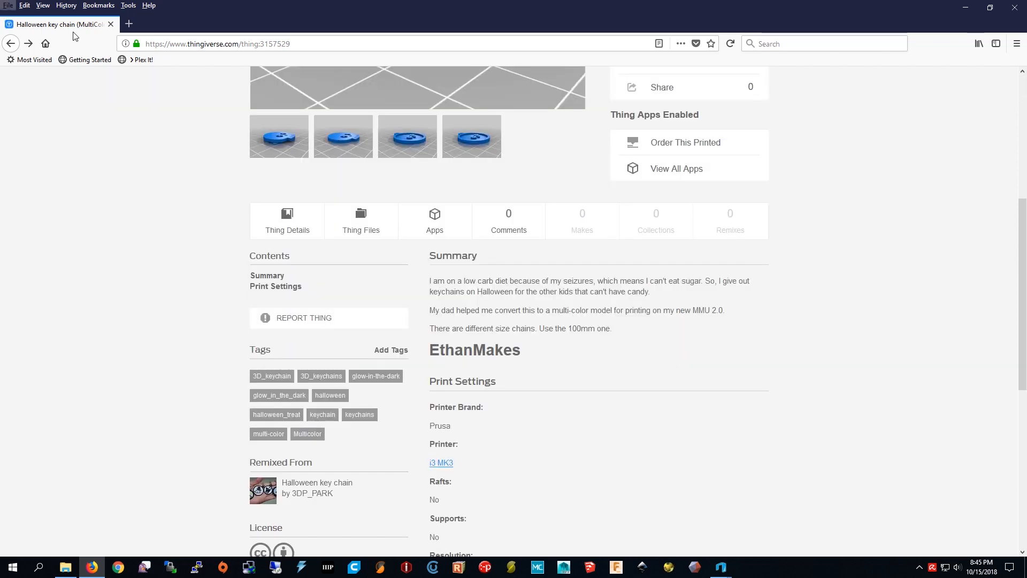
pyautogui.click(361, 221)
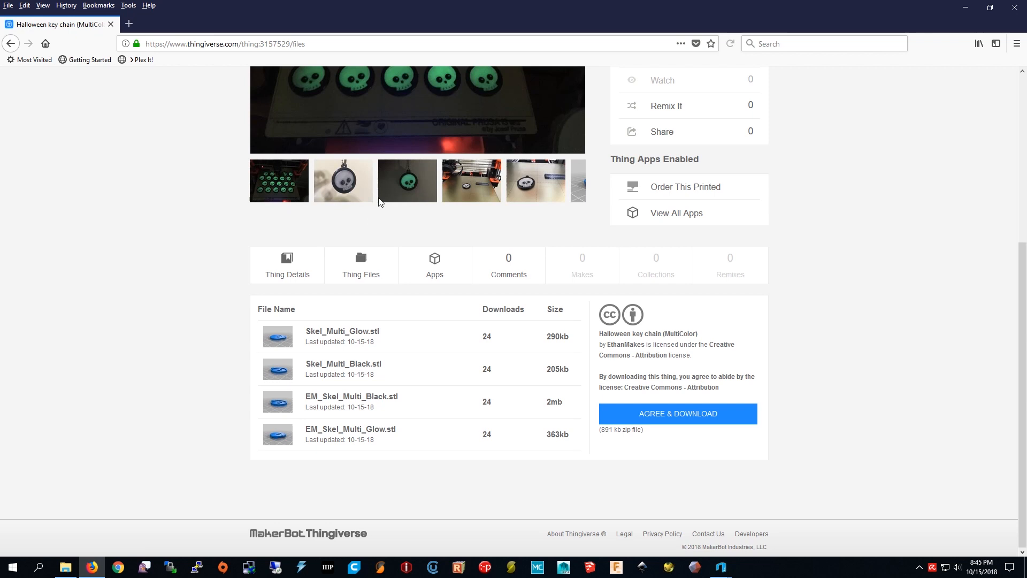
pyautogui.moveTo(387, 336)
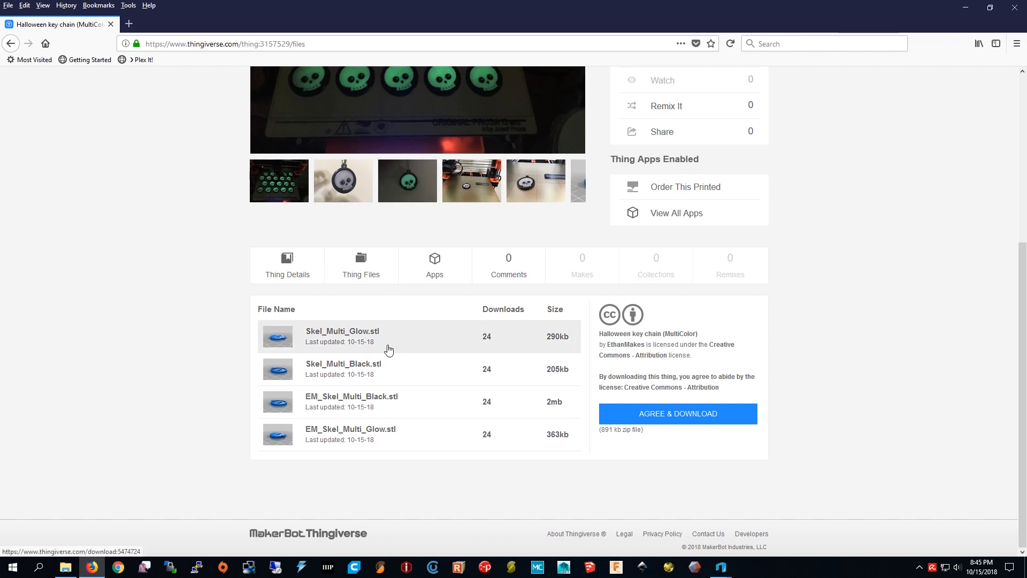
pyautogui.moveTo(330, 464)
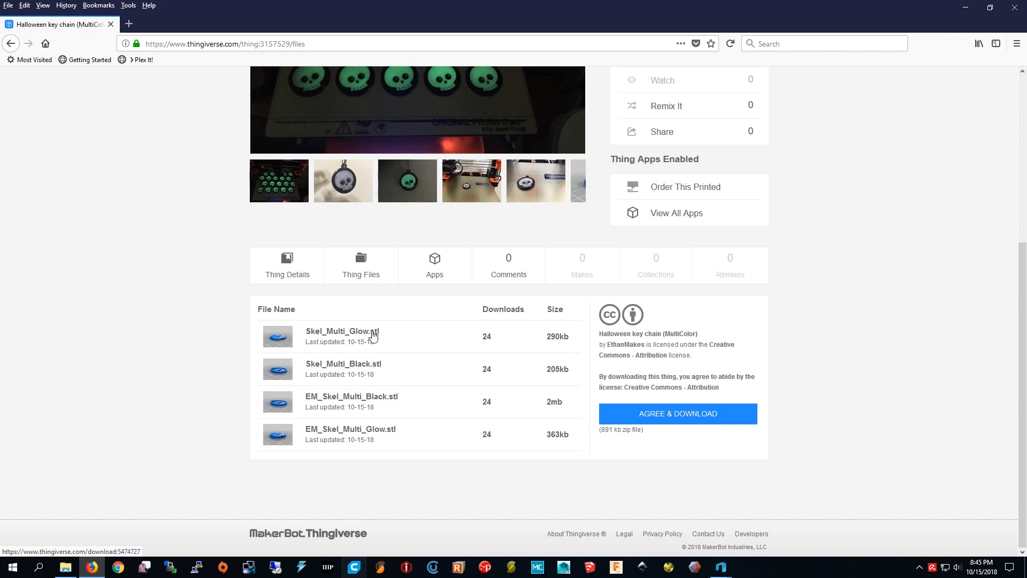
pyautogui.scroll(3)
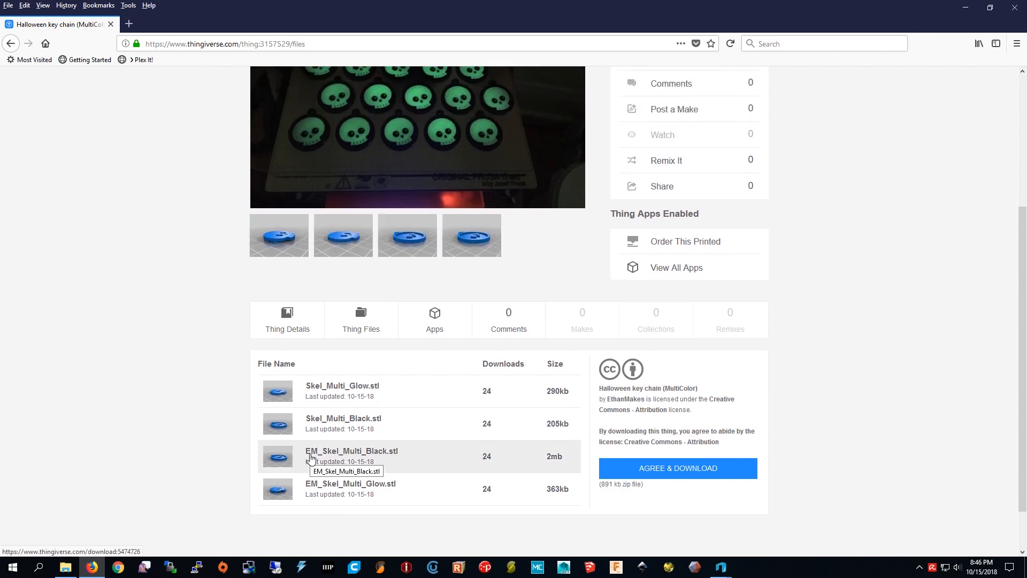
pyautogui.moveTo(313, 378)
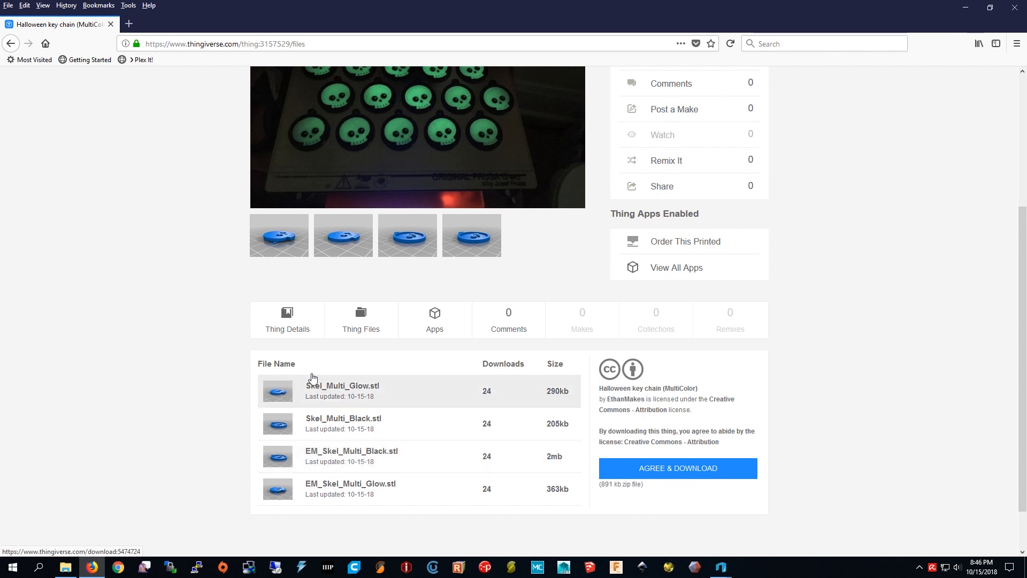
pyautogui.moveTo(205, 242)
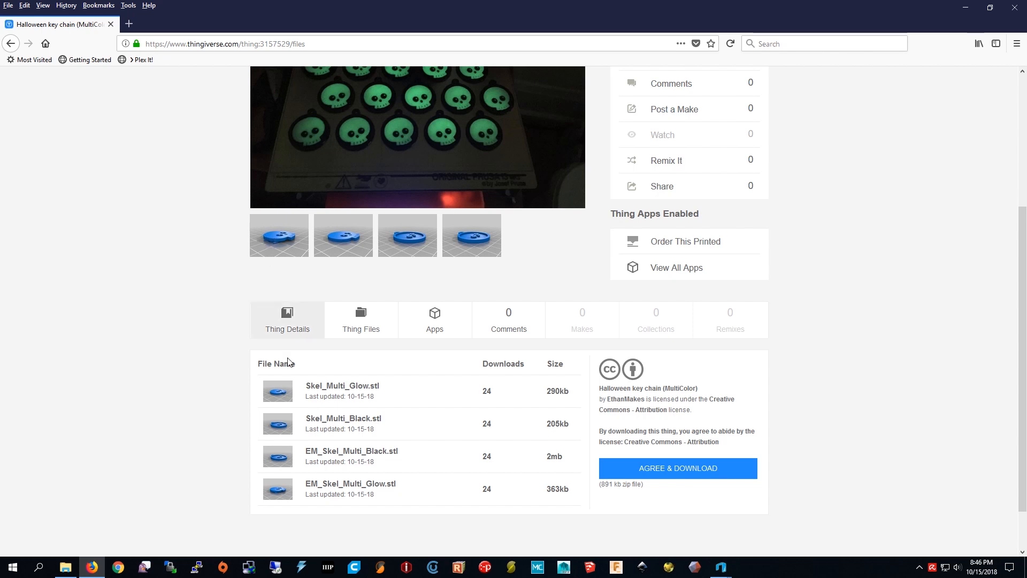
pyautogui.moveTo(739, 571)
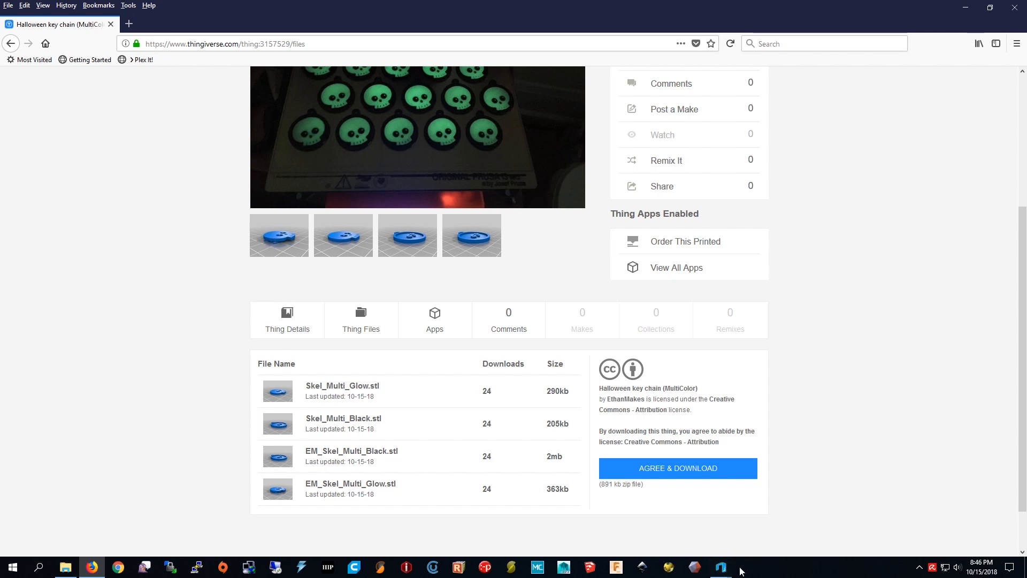
# Step: Bring the EM_Skel_Multi_Glow part's 3D Builder window to the front
pyautogui.click(719, 567)
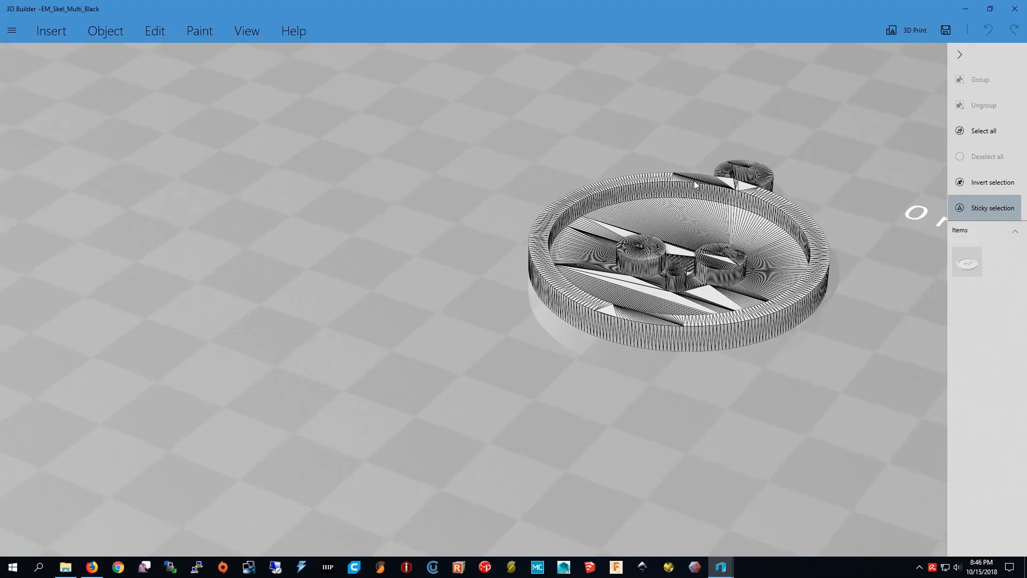
pyautogui.moveTo(721, 567)
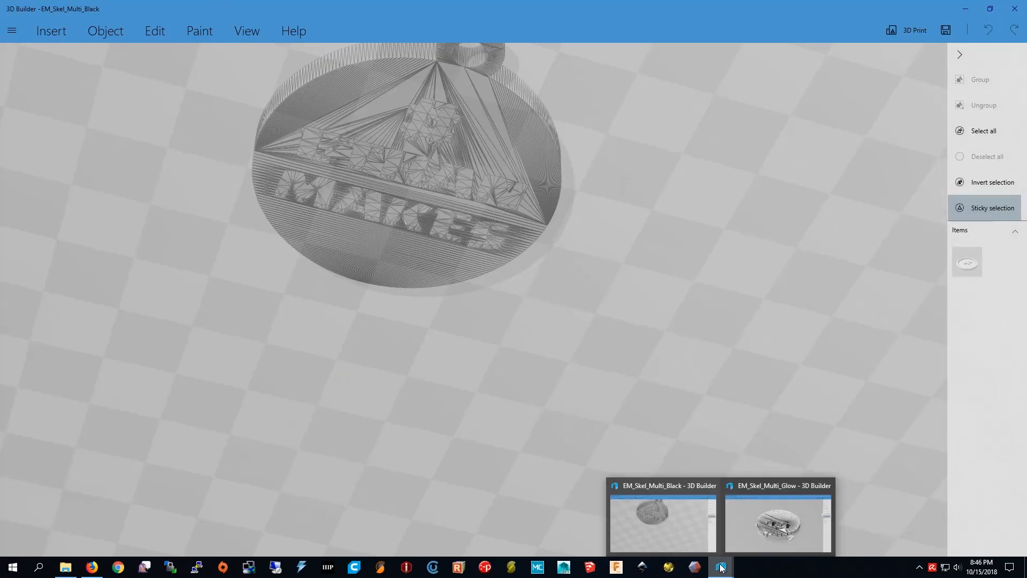
pyautogui.click(777, 518)
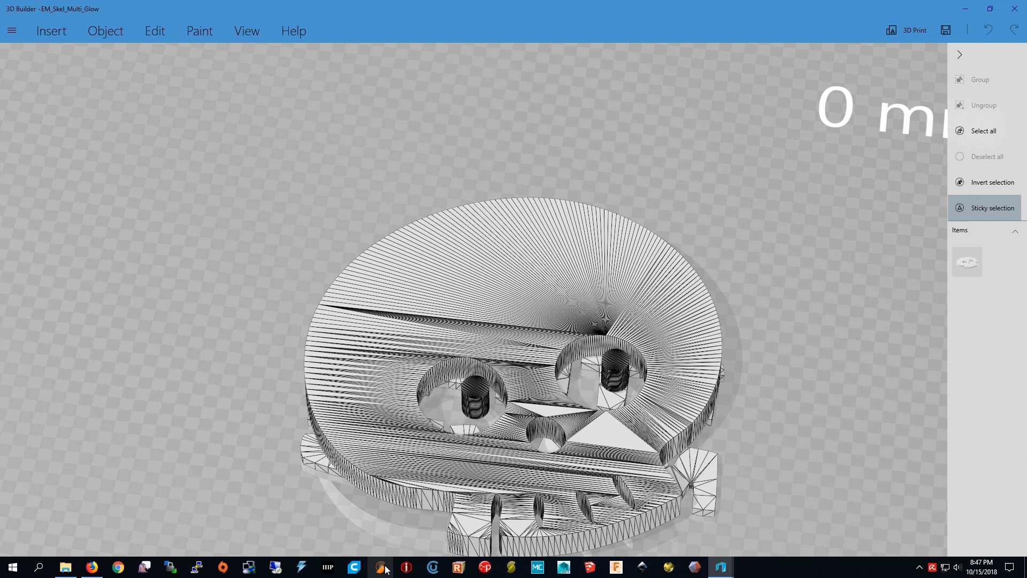
pyautogui.moveTo(379, 567)
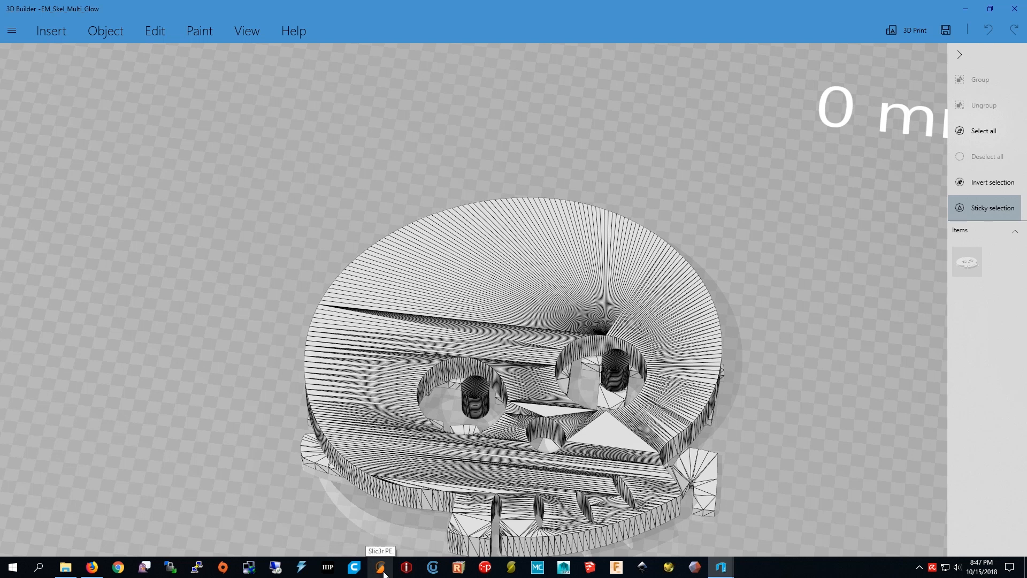
# Step: Add EM_Skel_Multi_Black.stl and EM_Skel_Multi_Glow.stl to the plate as one multi-part object
pyautogui.click(379, 567)
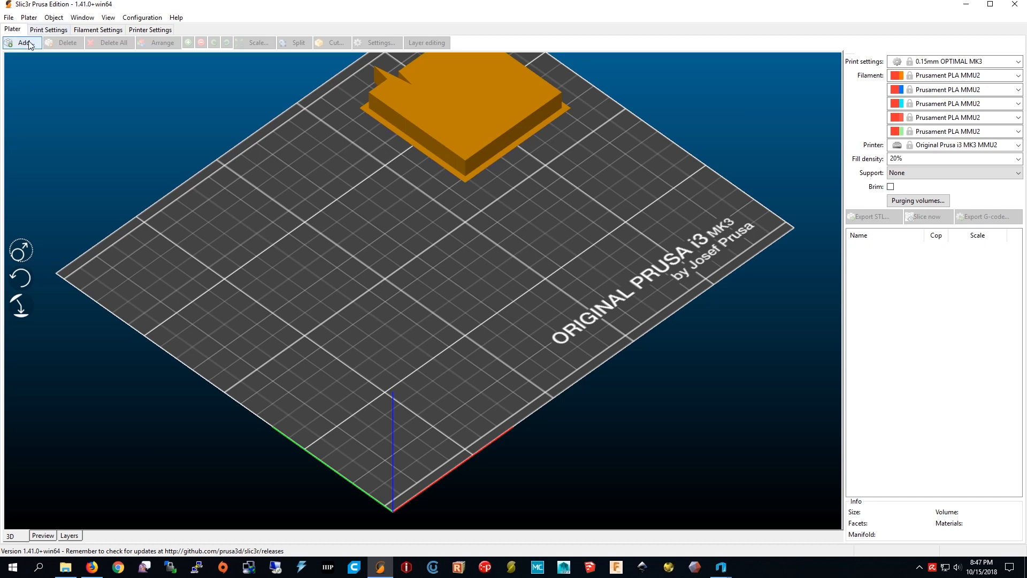
pyautogui.click(22, 43)
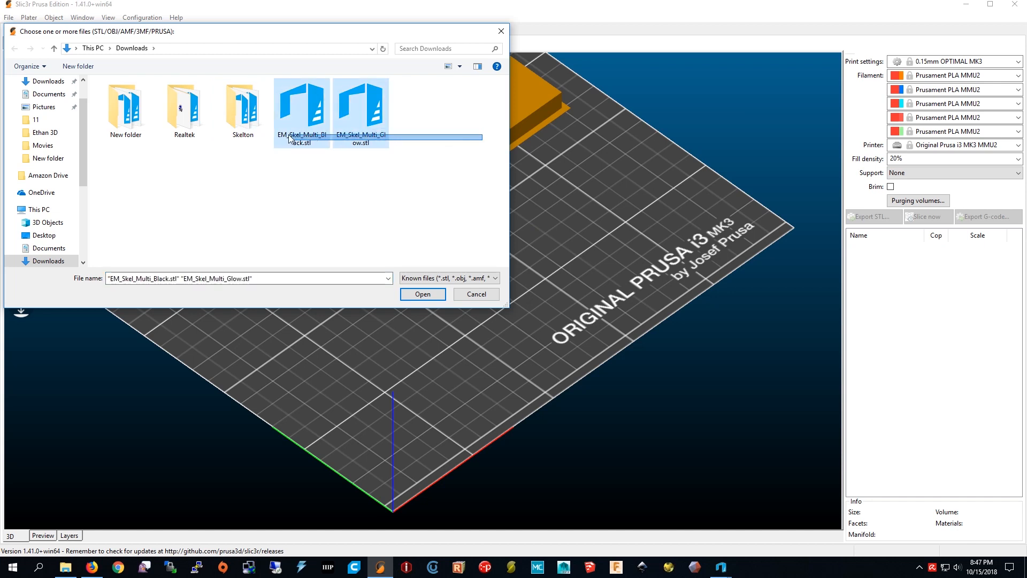
pyautogui.click(422, 293)
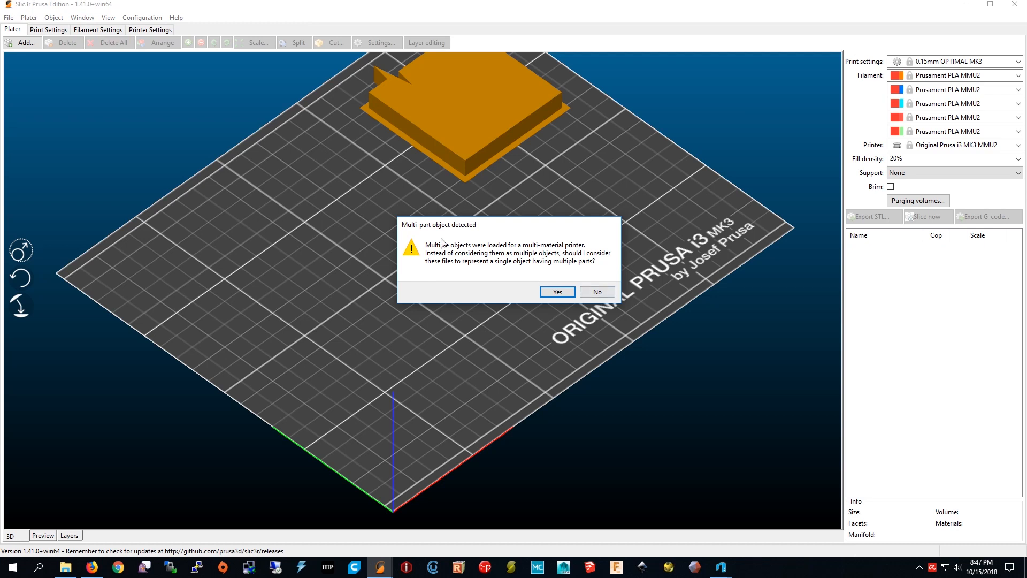
pyautogui.moveTo(557, 291)
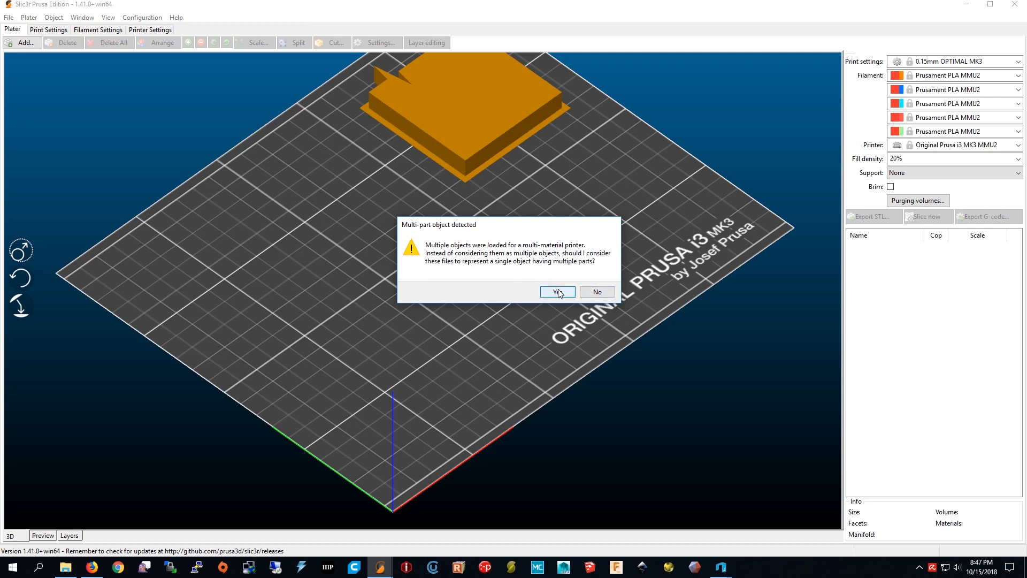
pyautogui.click(556, 292)
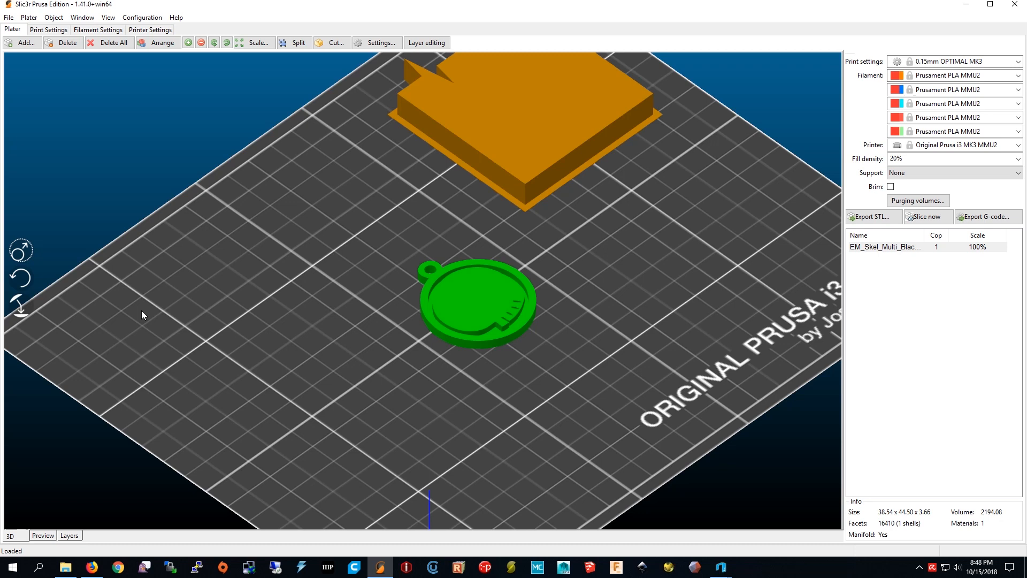
pyautogui.moveTo(35, 535)
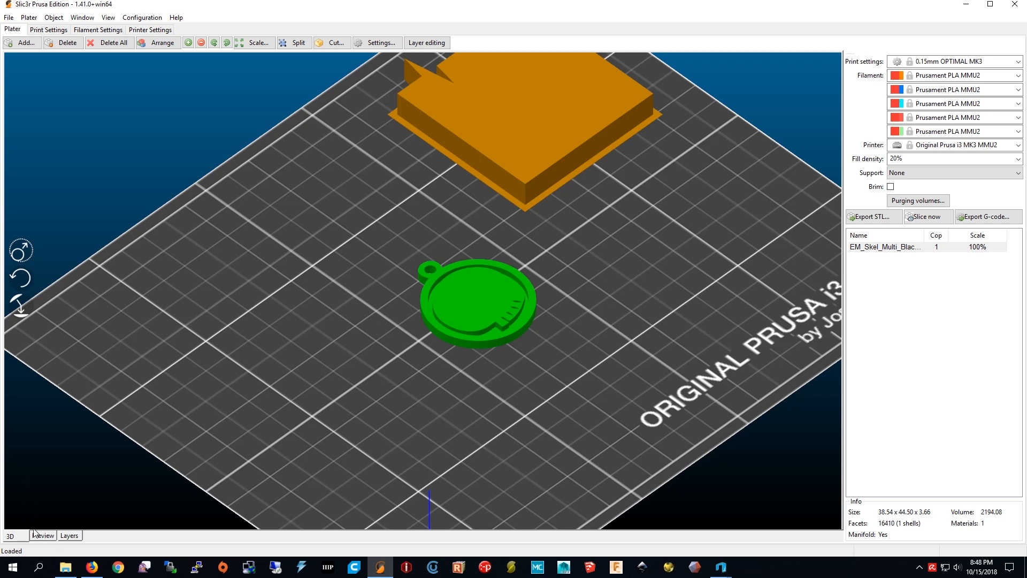
pyautogui.moveTo(58, 534)
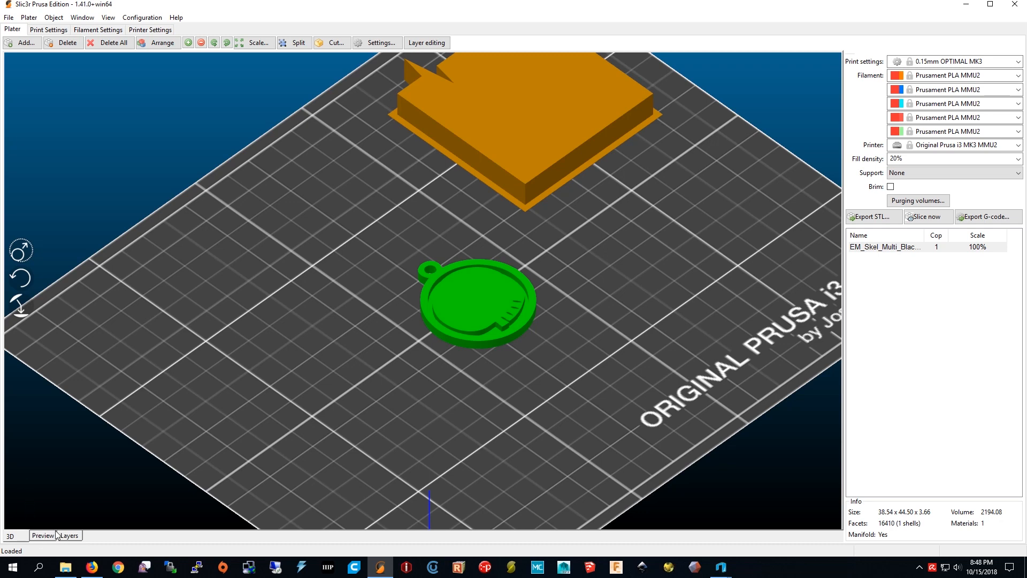
# Step: Slice the keychain and view its two-colour toolpaths with wipe tower in the Layers preview
pyautogui.click(41, 536)
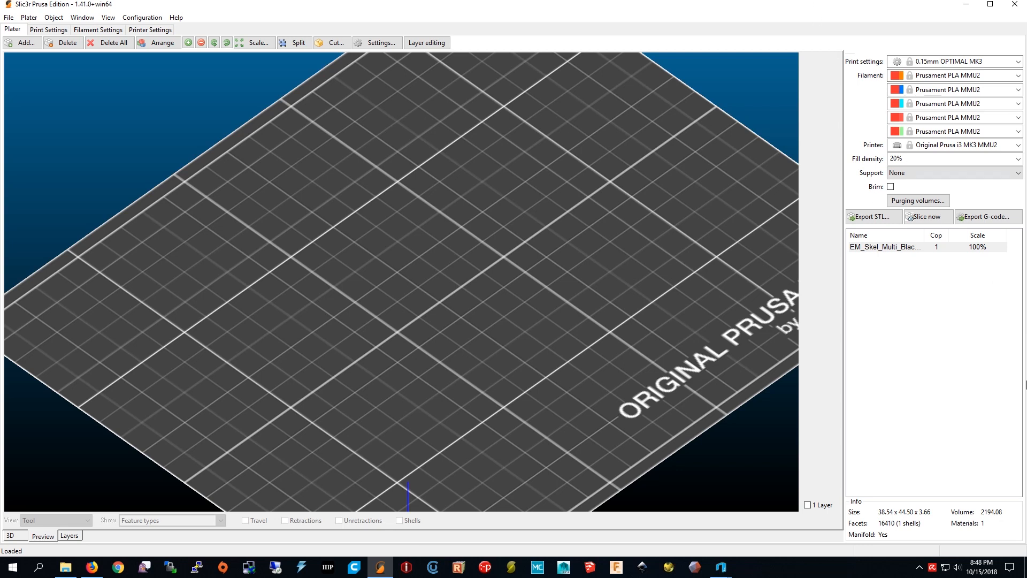
pyautogui.click(928, 217)
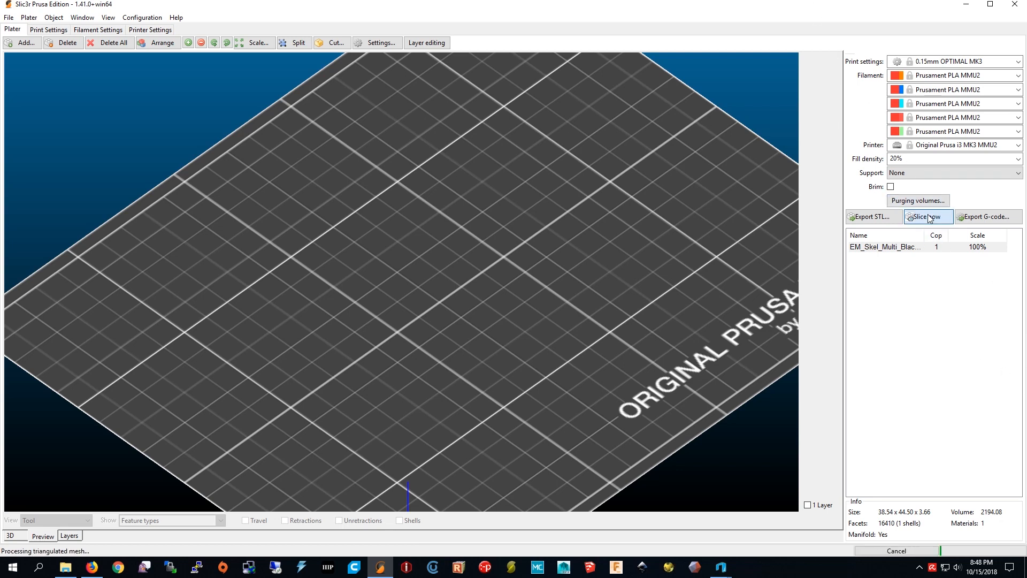
pyautogui.click(928, 216)
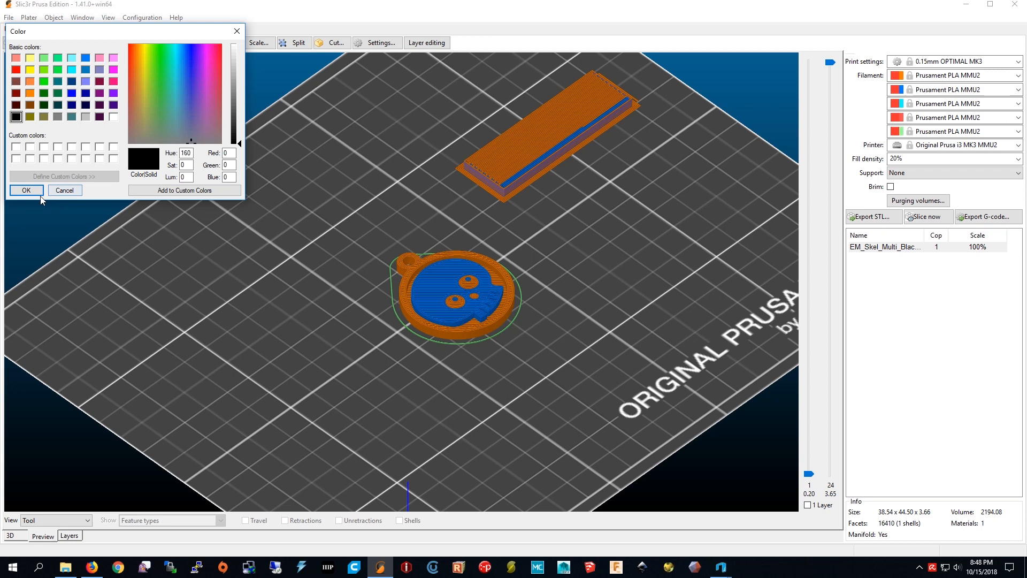
# Step: Set the first filament colour to black and the second to light green
pyautogui.click(25, 190)
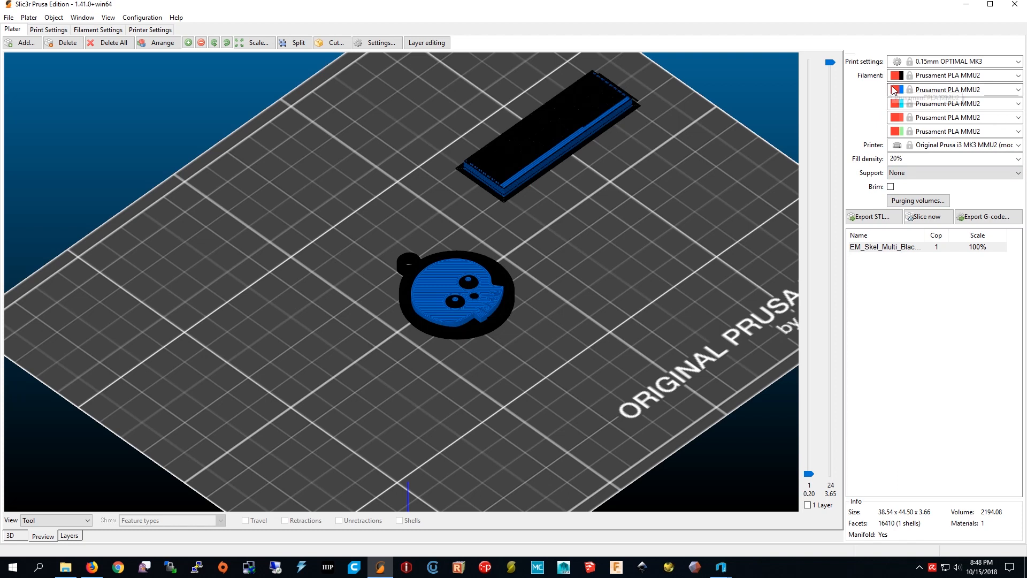
pyautogui.click(897, 89)
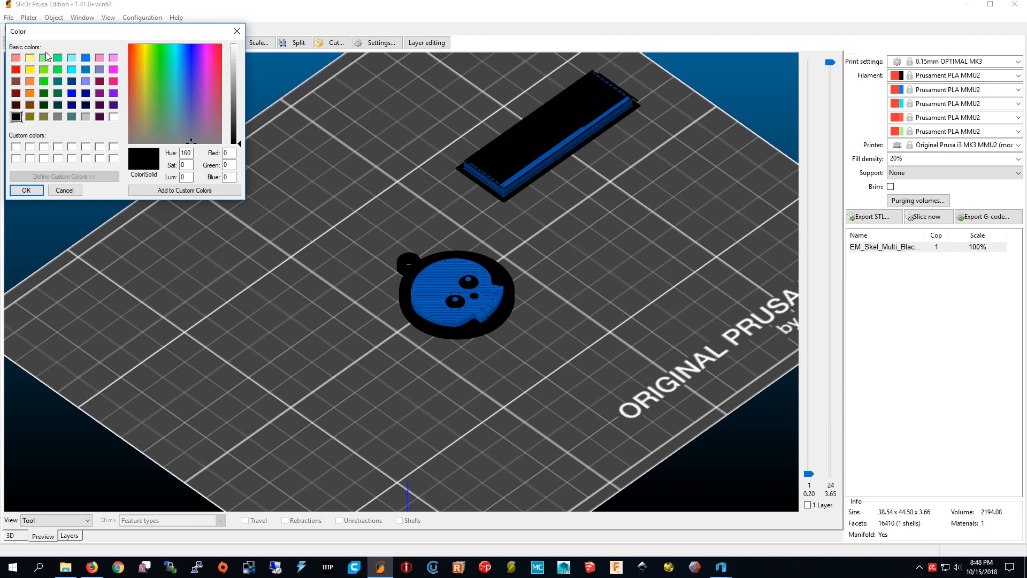
pyautogui.click(44, 58)
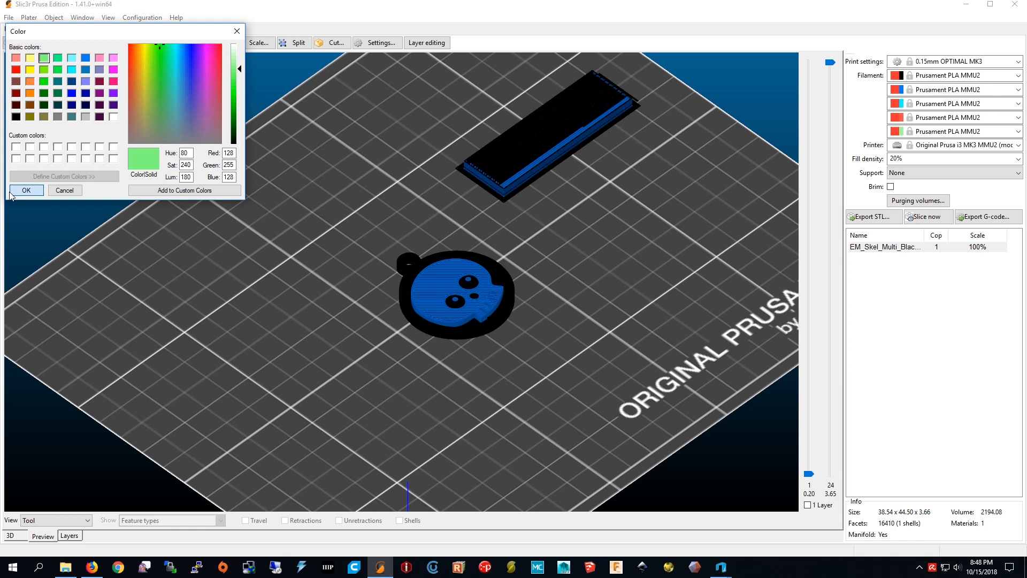
pyautogui.click(26, 190)
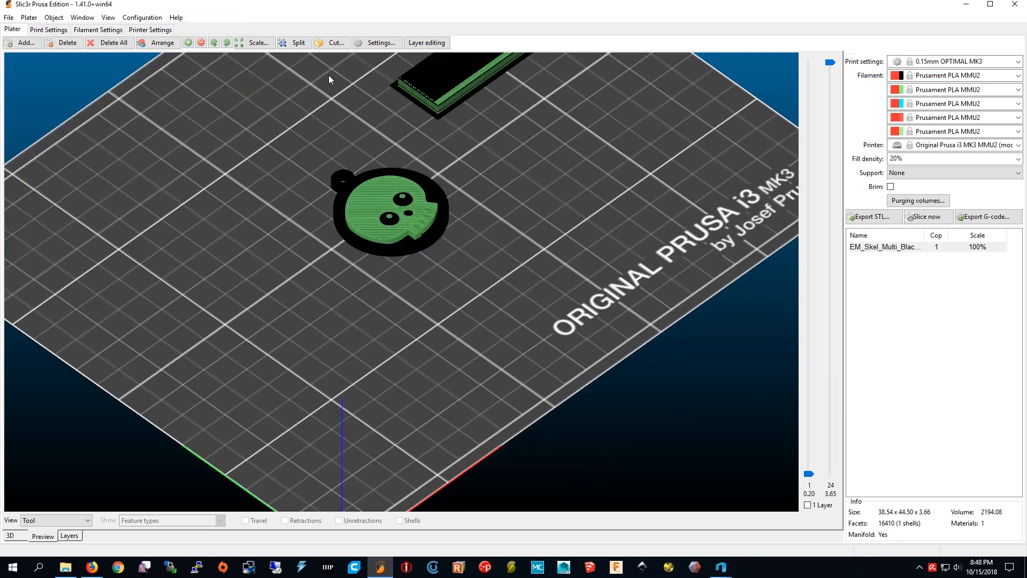
pyautogui.moveTo(321, 164)
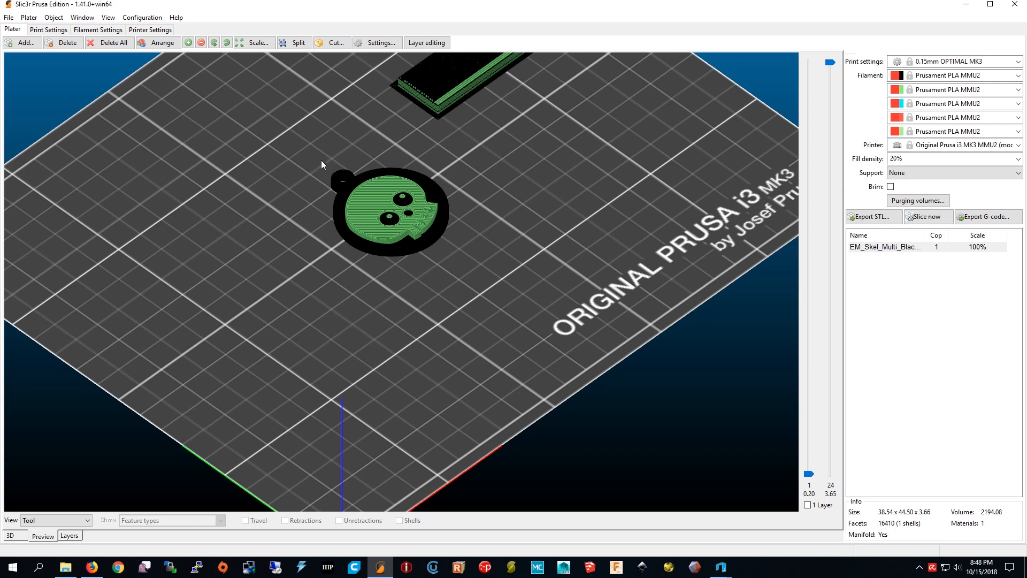
pyautogui.moveTo(319, 183)
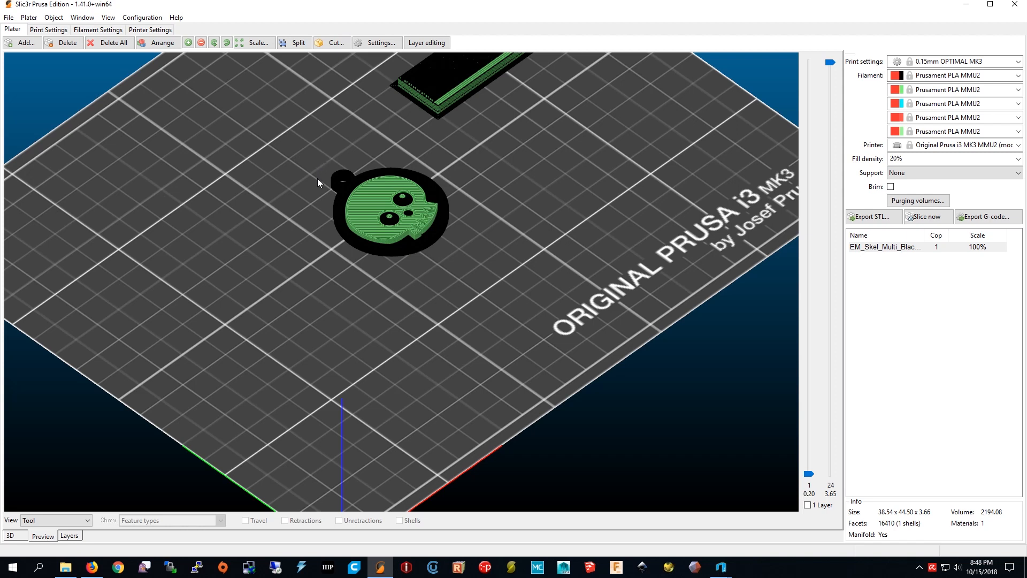
pyautogui.moveTo(349, 189)
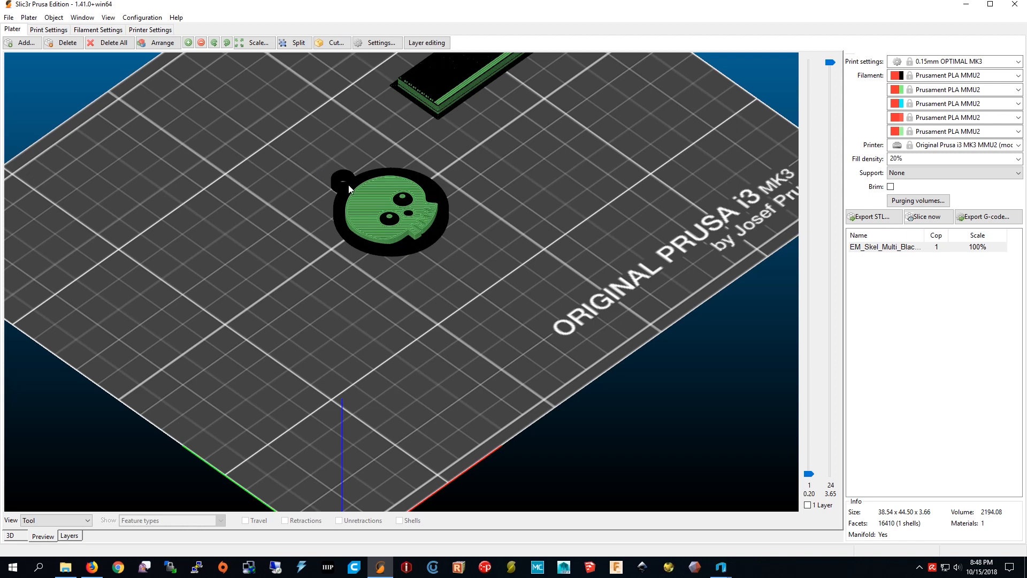
pyautogui.moveTo(1006, 153)
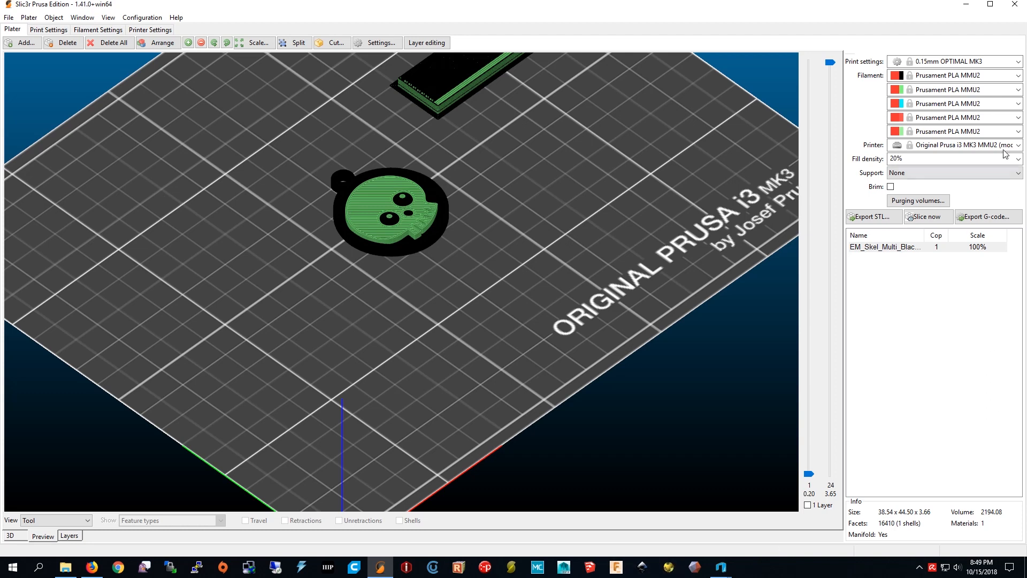
# Step: Export G-code as EM_Skel_Multi_Black_0.15mm_PLA_MK3MMU2.gcode in Downloads
pyautogui.click(987, 216)
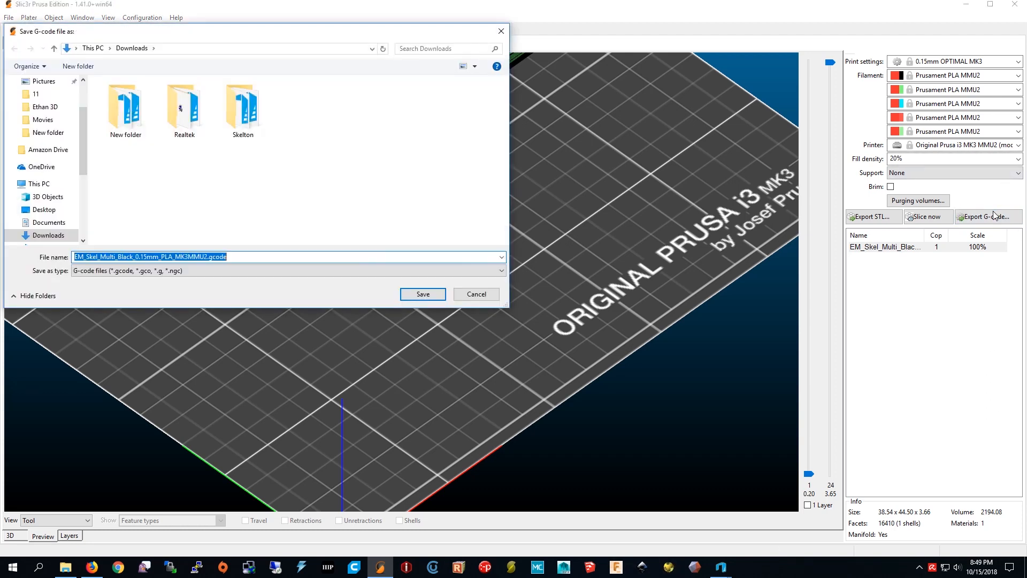
pyautogui.moveTo(312, 337)
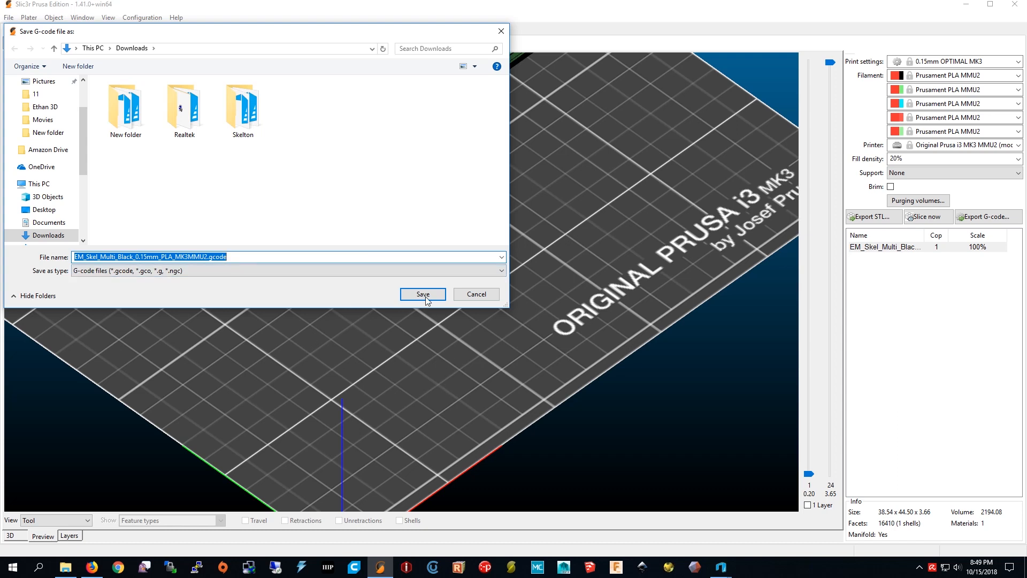
pyautogui.moveTo(419, 286)
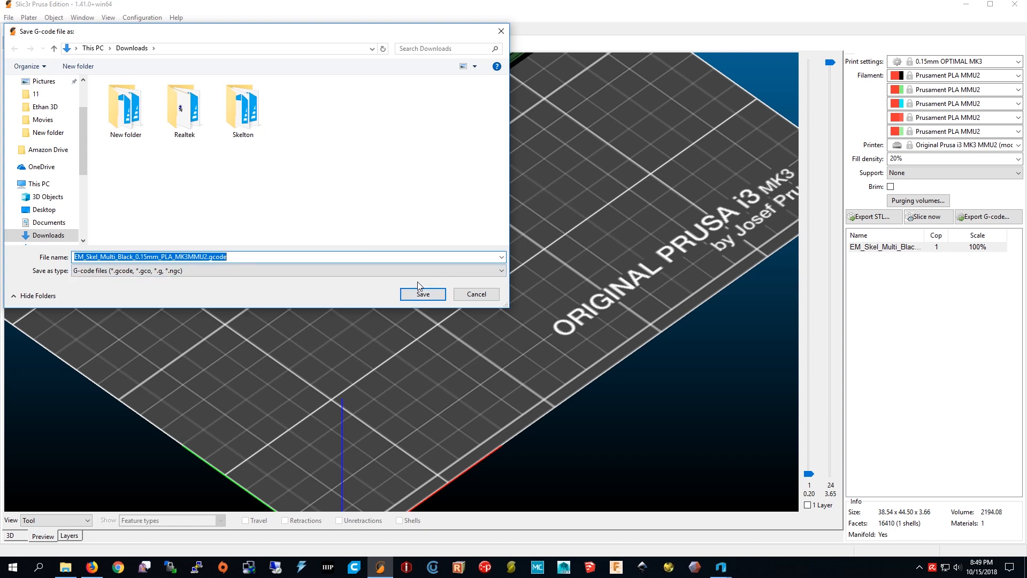